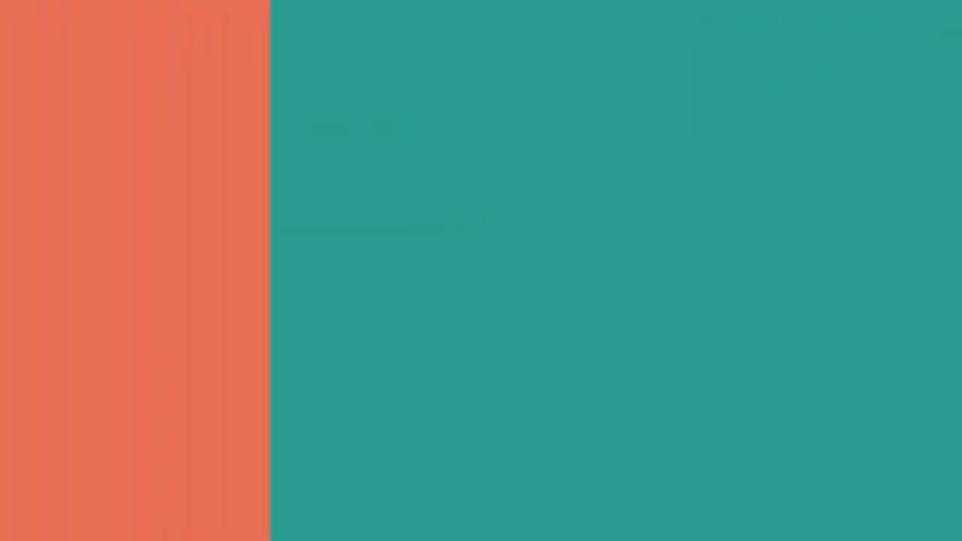
left_click(861, 92)
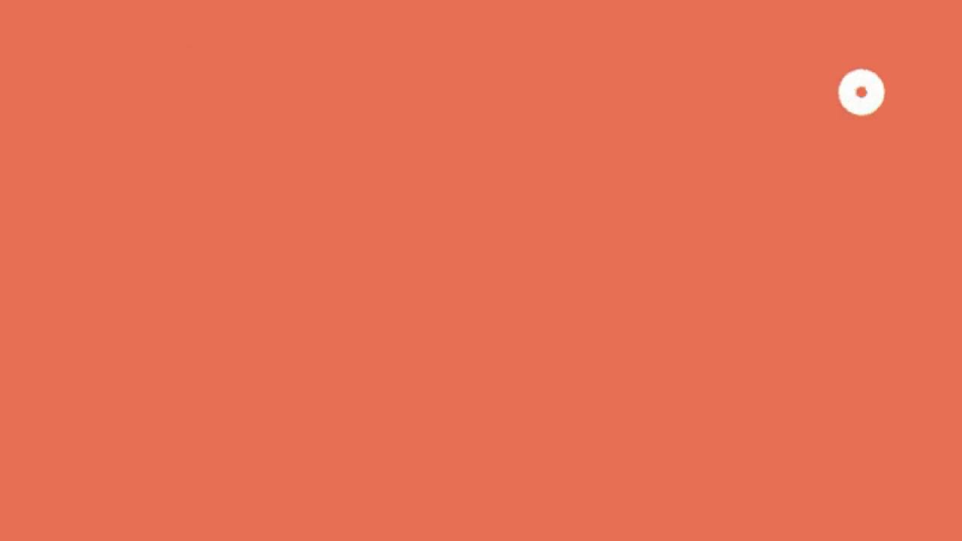